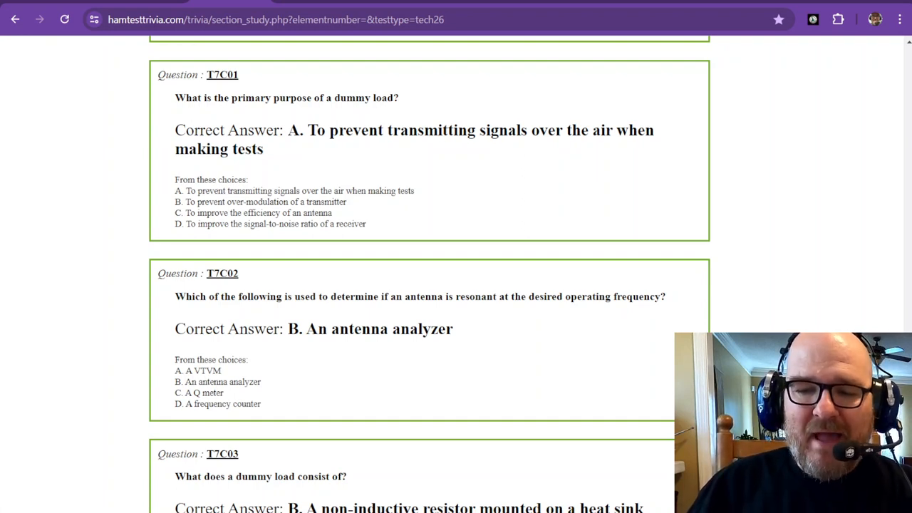
pyautogui.moveTo(506, 199)
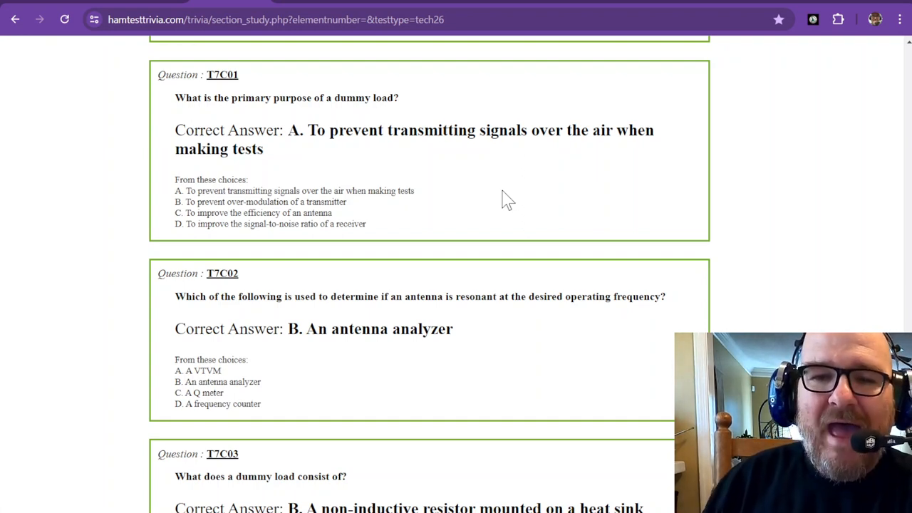
pyautogui.moveTo(495, 178)
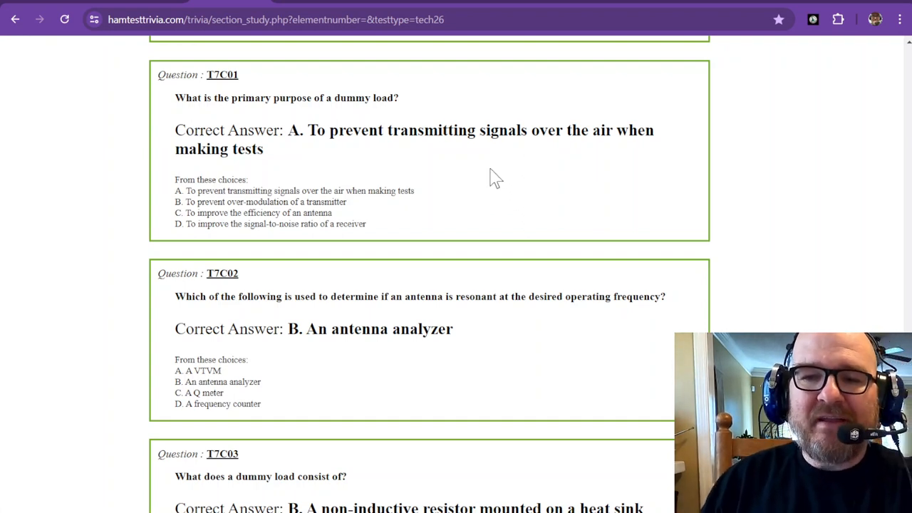
pyautogui.moveTo(501, 155)
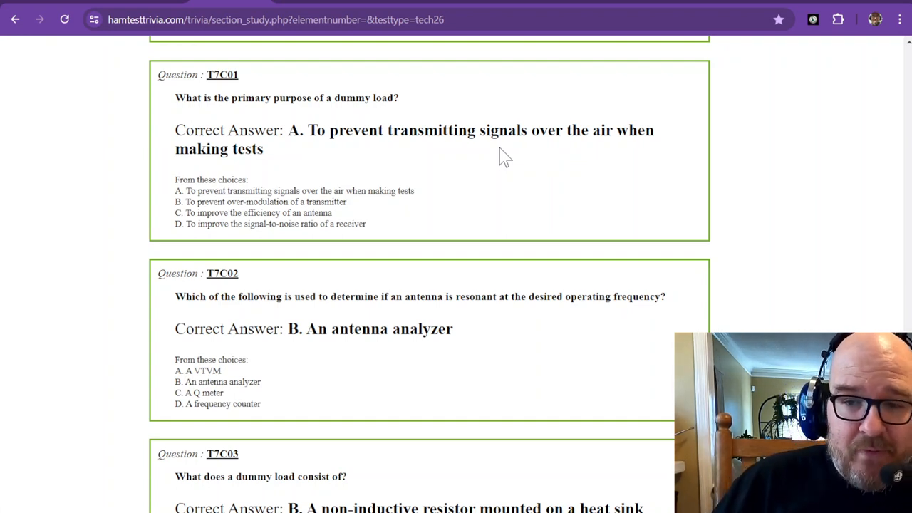
pyautogui.scroll(-3)
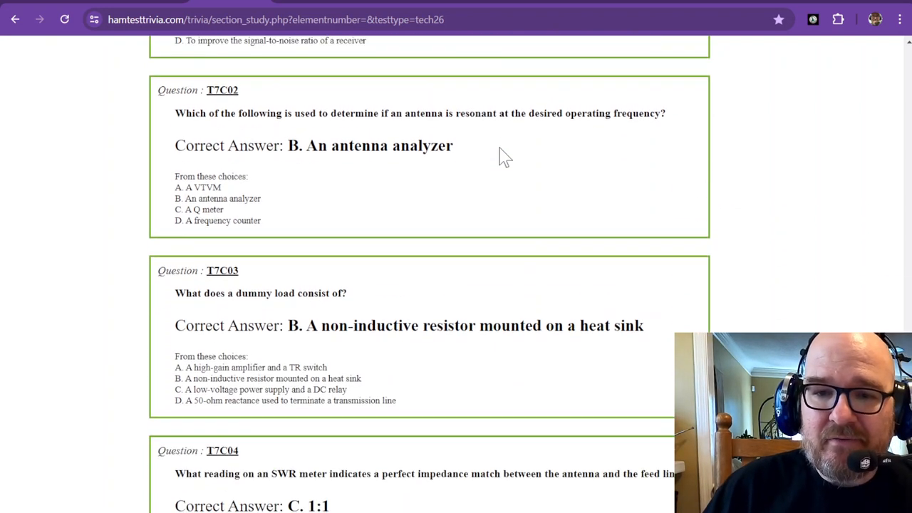
pyautogui.moveTo(425, 136)
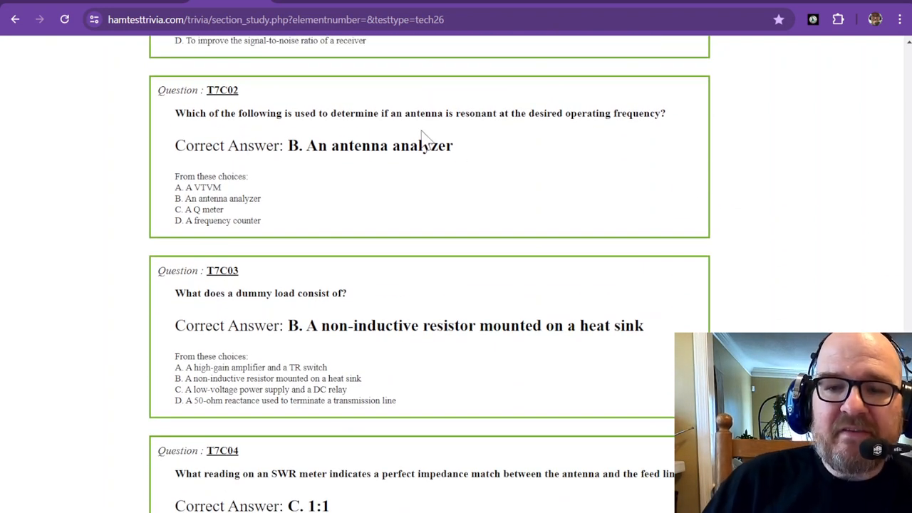
pyautogui.moveTo(405, 134)
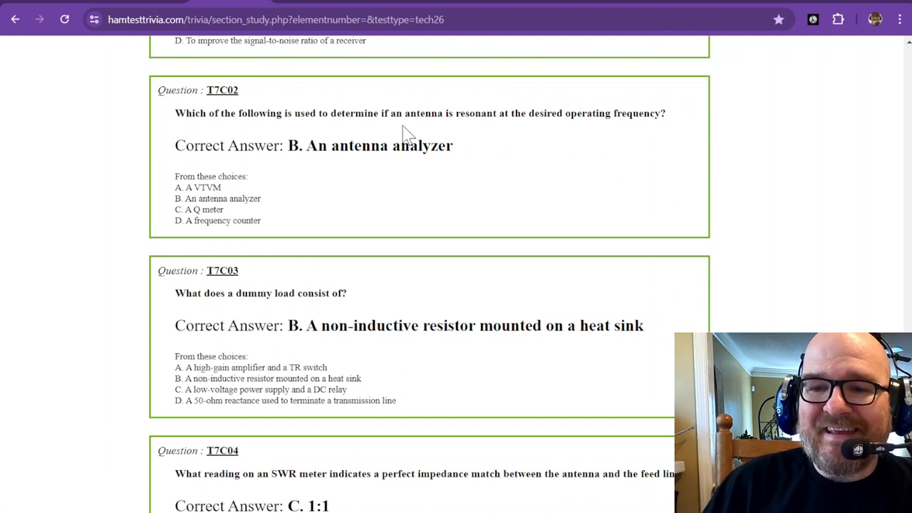
pyautogui.moveTo(498, 135)
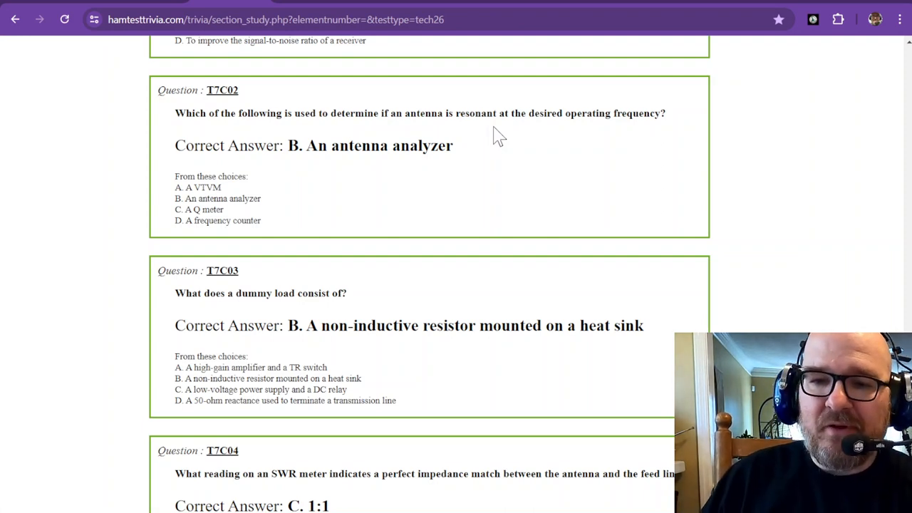
pyautogui.scroll(-3)
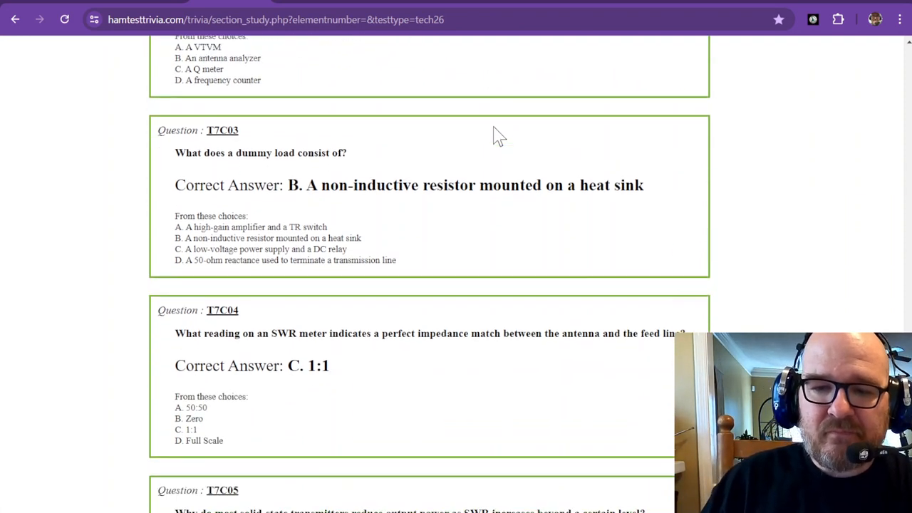
pyautogui.scroll(-3)
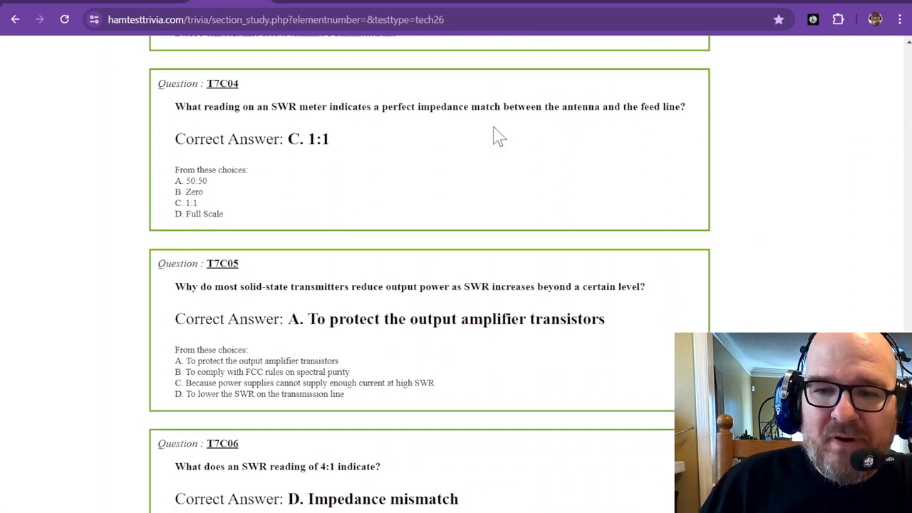
pyautogui.moveTo(410, 130)
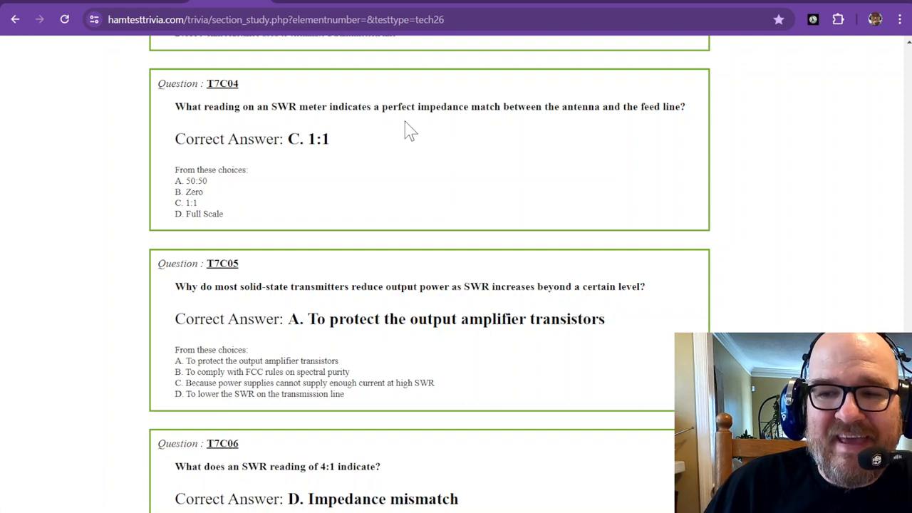
pyautogui.moveTo(411, 125)
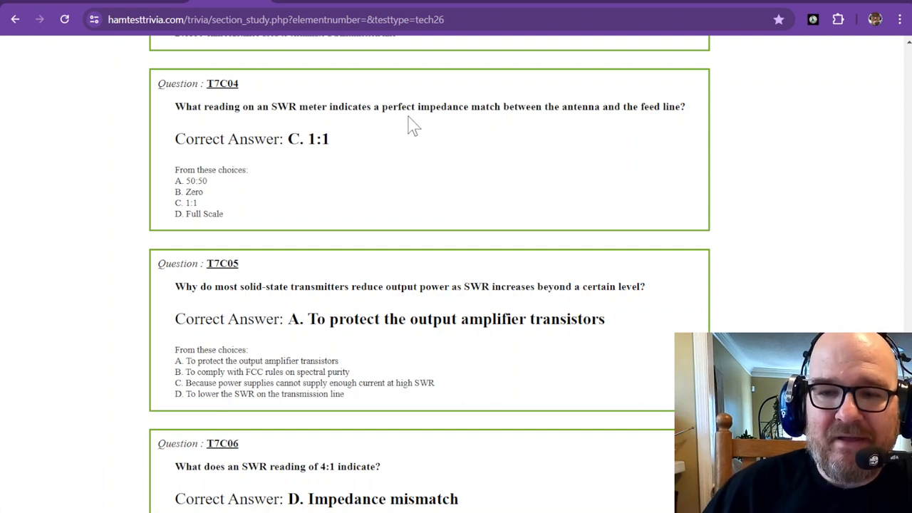
pyautogui.moveTo(315, 142)
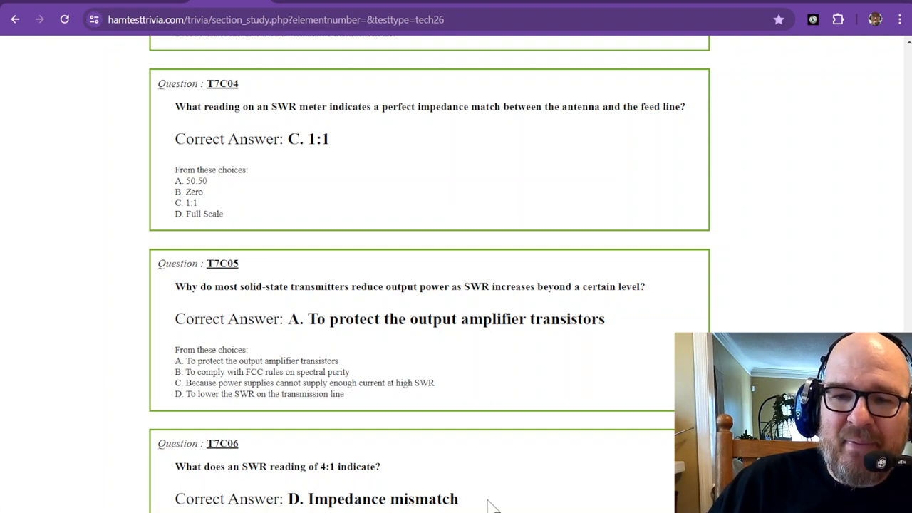
pyautogui.scroll(-3)
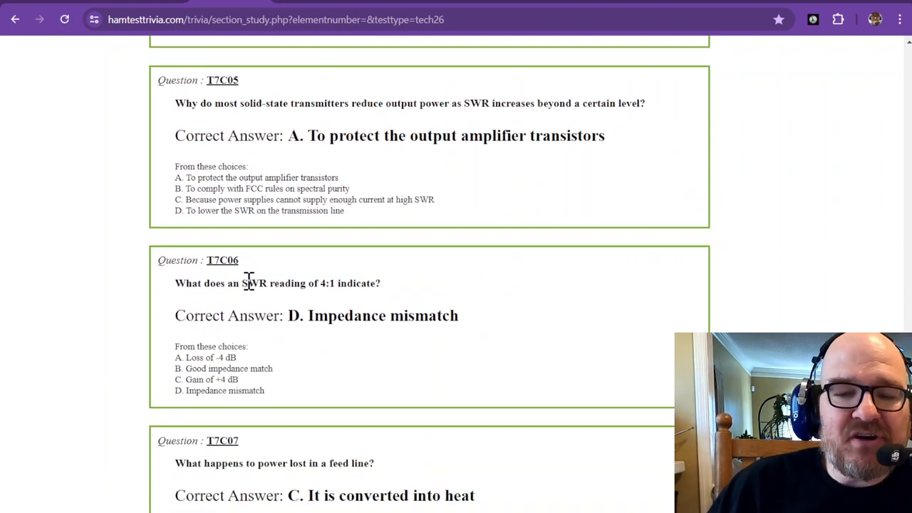
pyautogui.moveTo(420, 103)
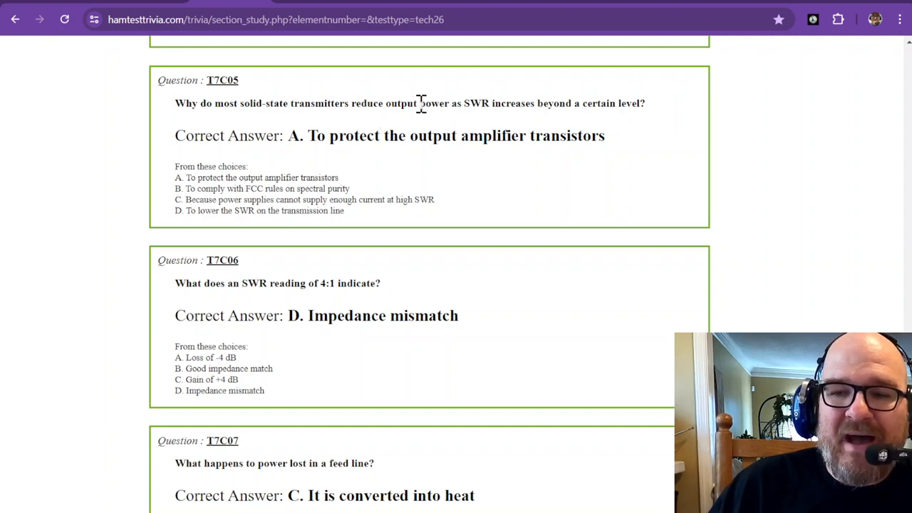
pyautogui.moveTo(512, 103)
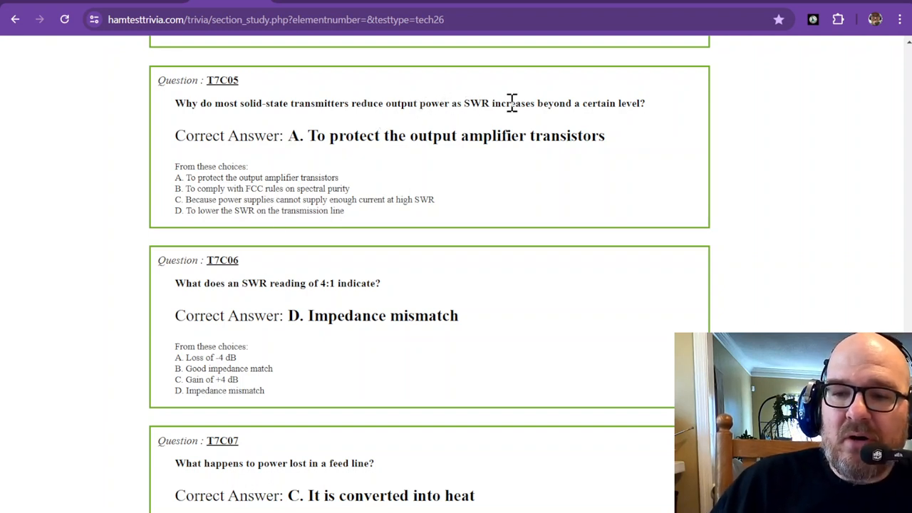
pyautogui.moveTo(520, 103)
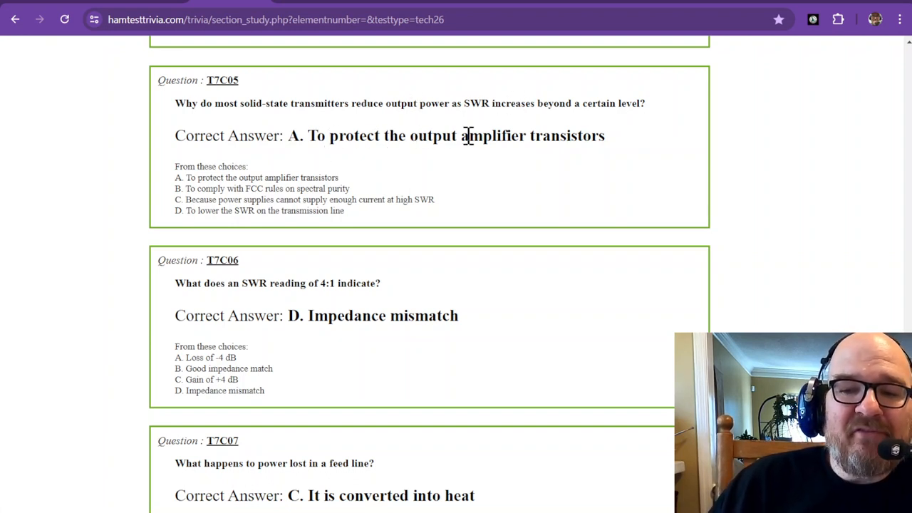
pyautogui.moveTo(584, 135)
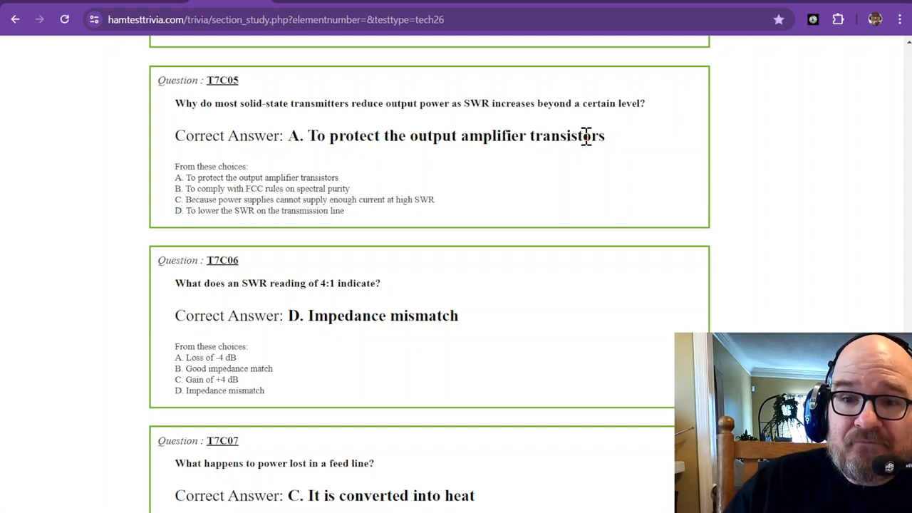
pyautogui.scroll(-3)
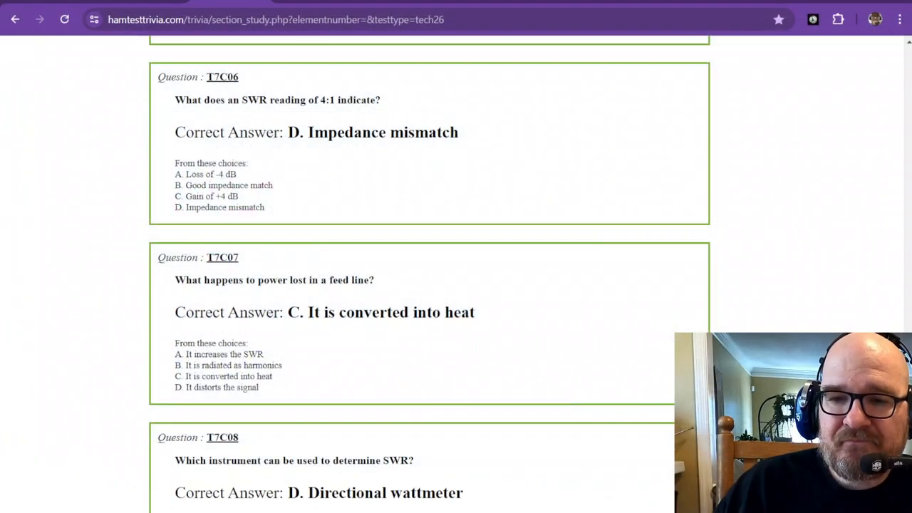
pyautogui.scroll(-3)
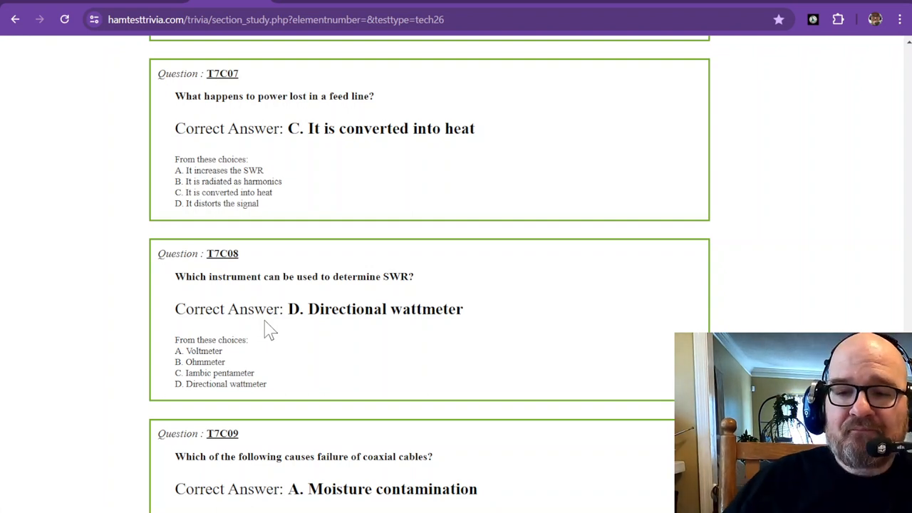
pyautogui.scroll(-3)
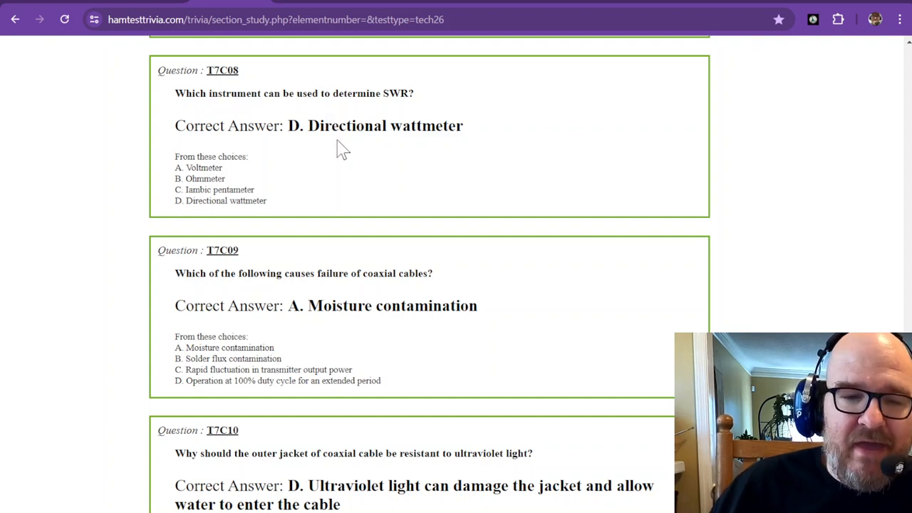
pyautogui.moveTo(240, 89)
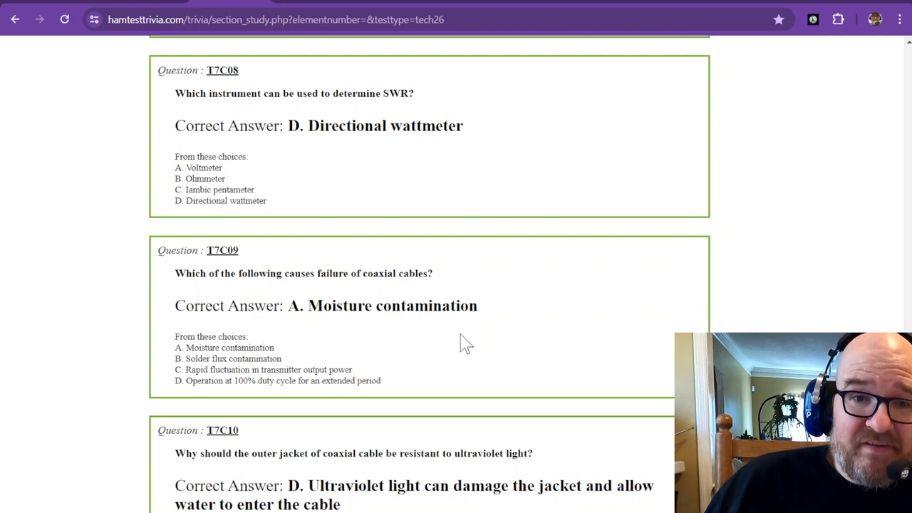
pyautogui.moveTo(368, 203)
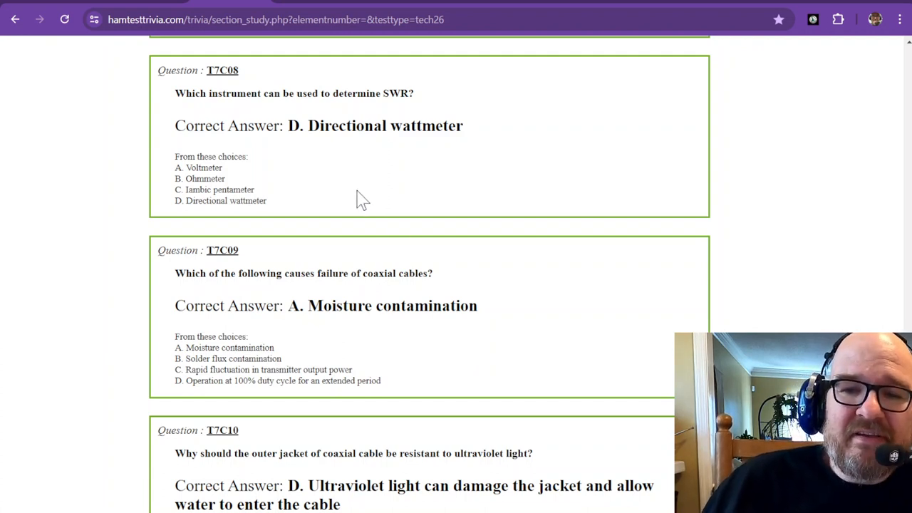
pyautogui.scroll(-3)
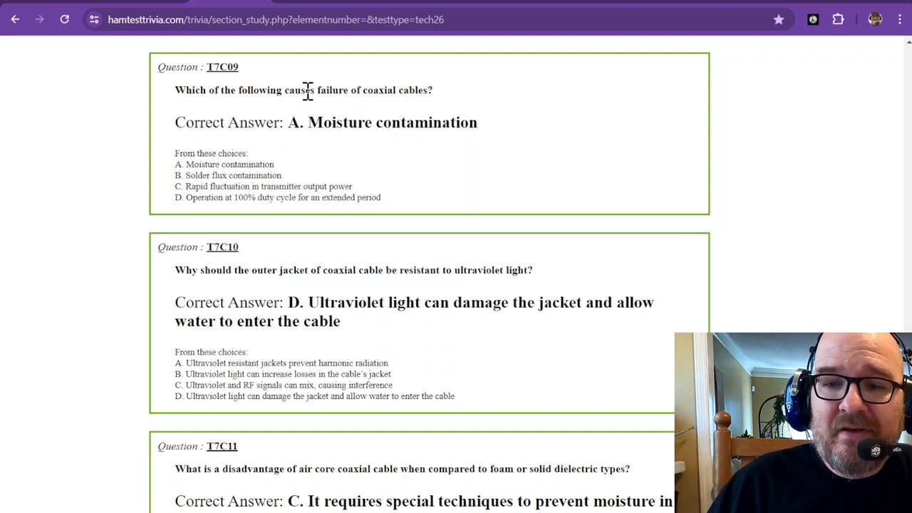
pyautogui.moveTo(339, 114)
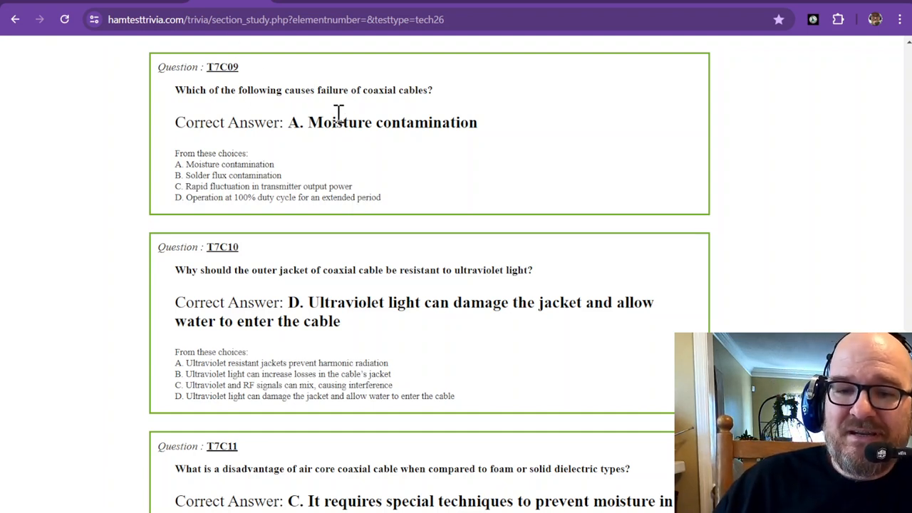
pyautogui.scroll(-3)
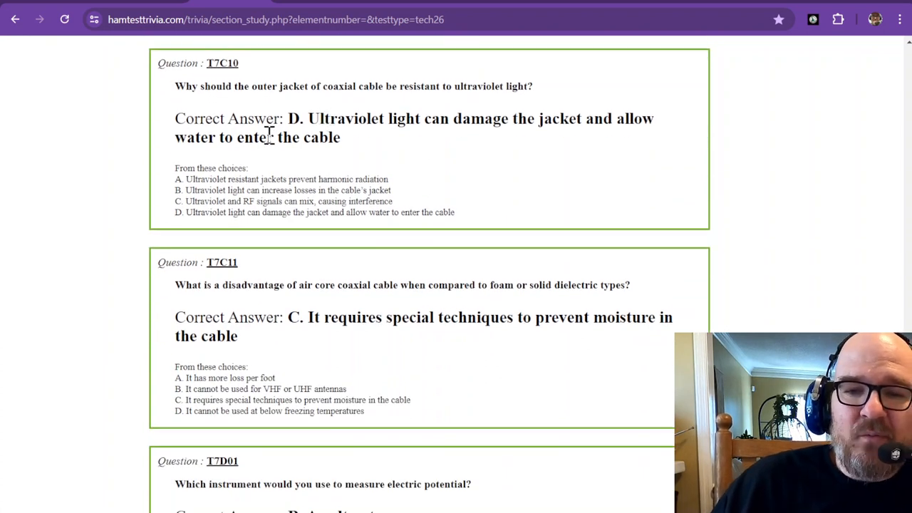
pyautogui.moveTo(359, 91)
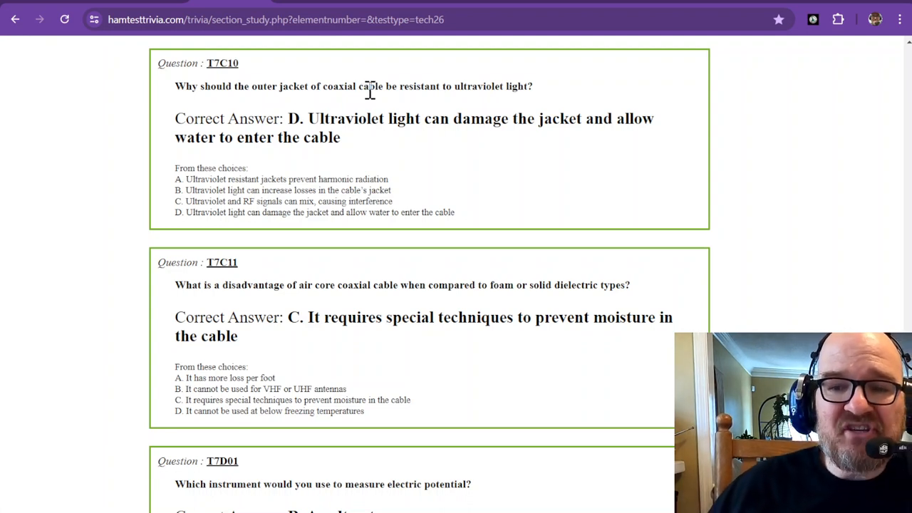
pyautogui.moveTo(379, 107)
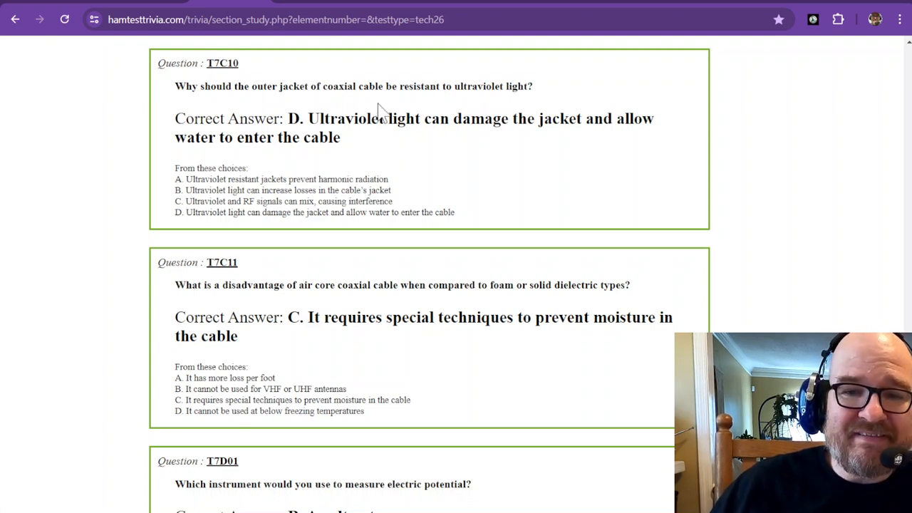
pyautogui.moveTo(328, 107)
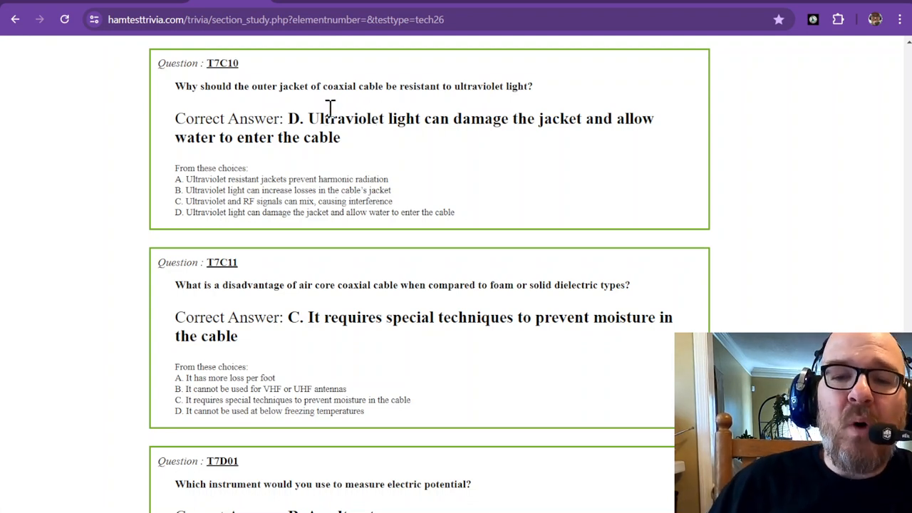
pyautogui.moveTo(367, 114)
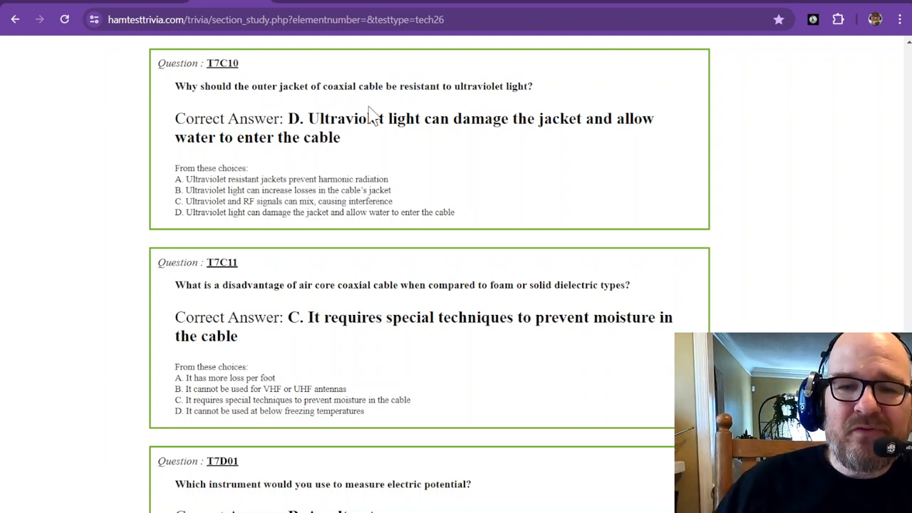
pyautogui.scroll(-3)
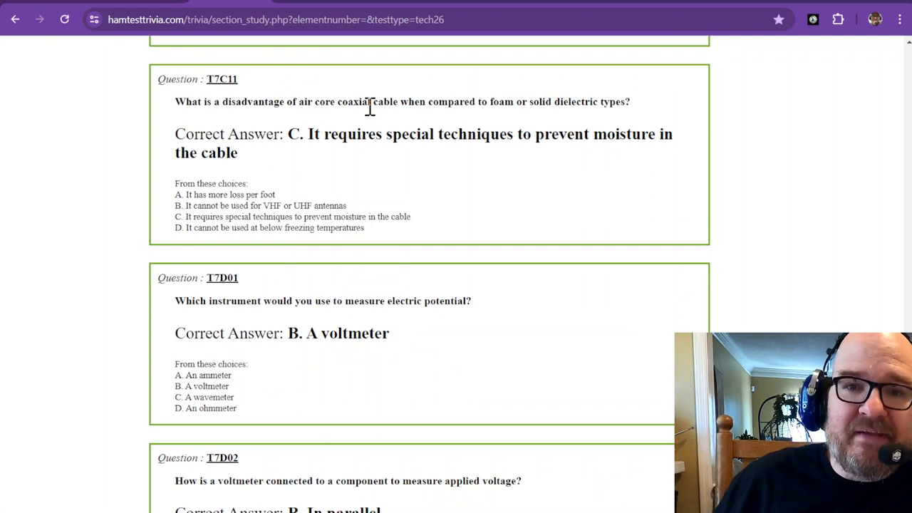
pyautogui.moveTo(294, 117)
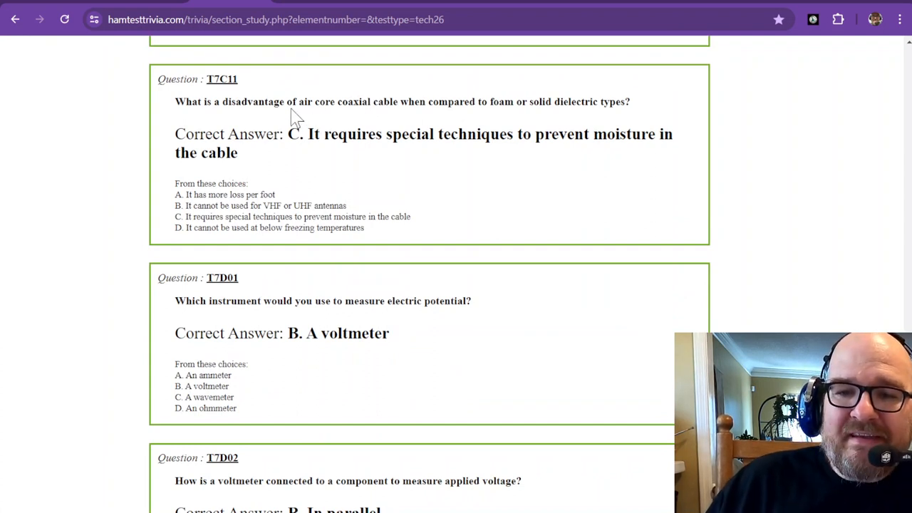
pyautogui.moveTo(328, 106)
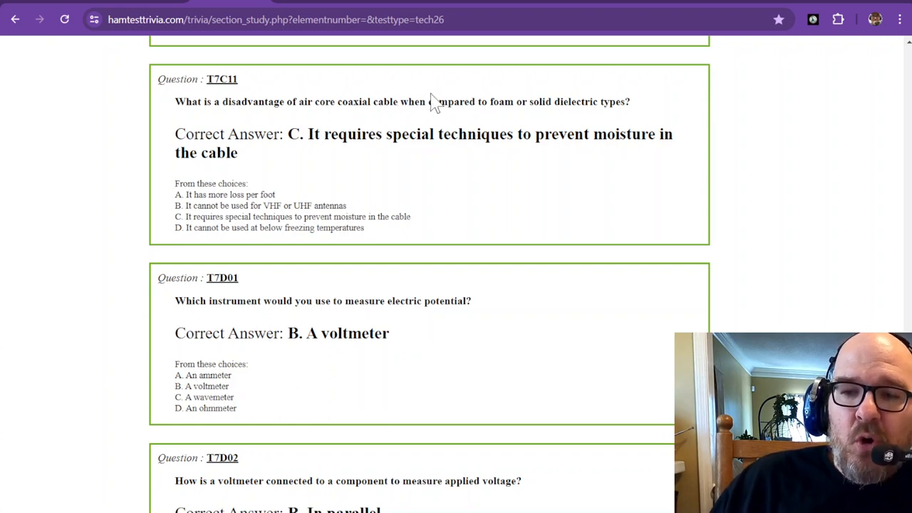
pyautogui.moveTo(535, 98)
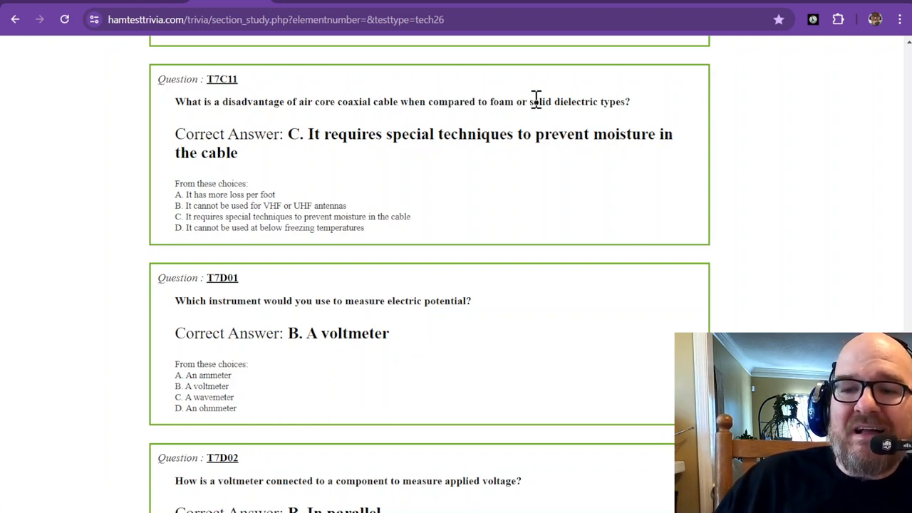
pyautogui.moveTo(618, 101)
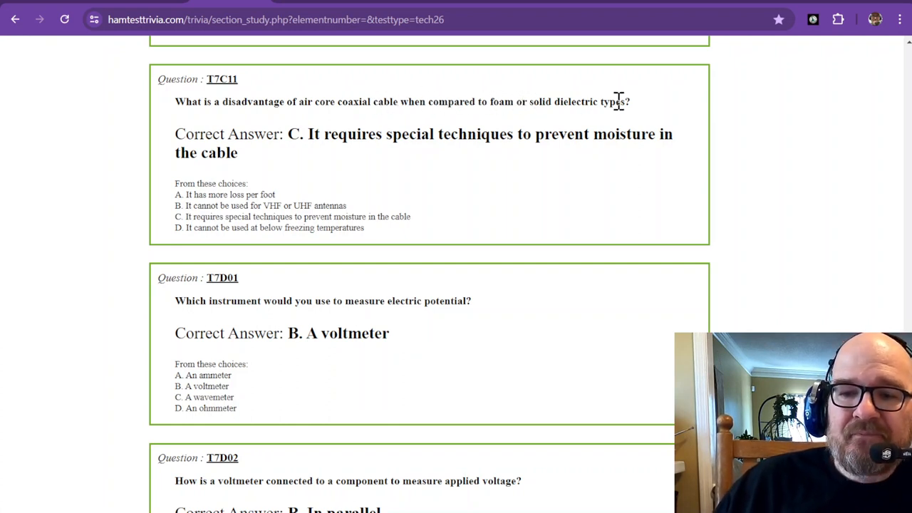
pyautogui.moveTo(313, 135)
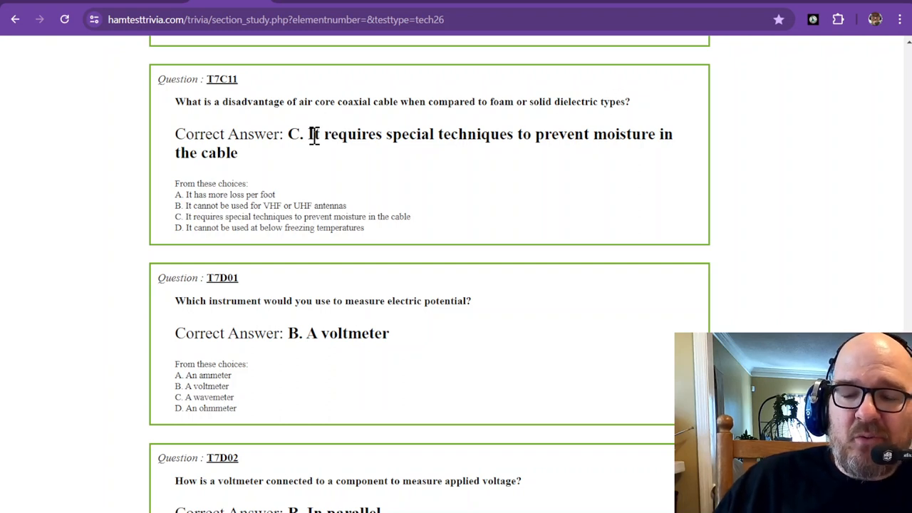